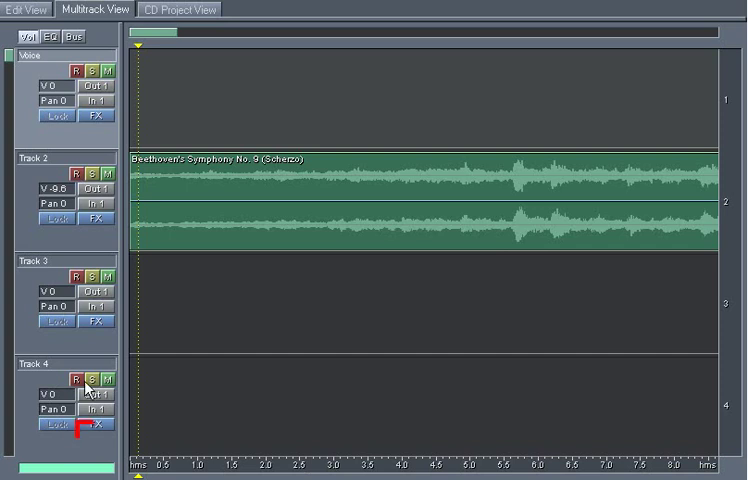
{"action": "mouse_move", "coordinate": [243, 224]}
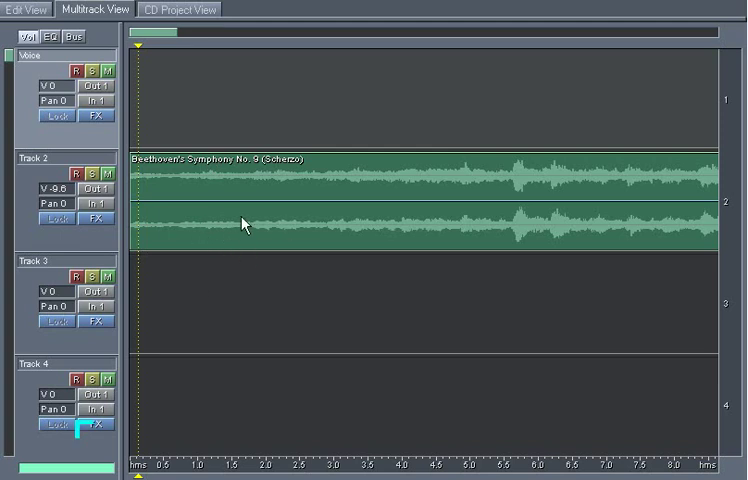
{"action": "mouse_move", "coordinate": [200, 228]}
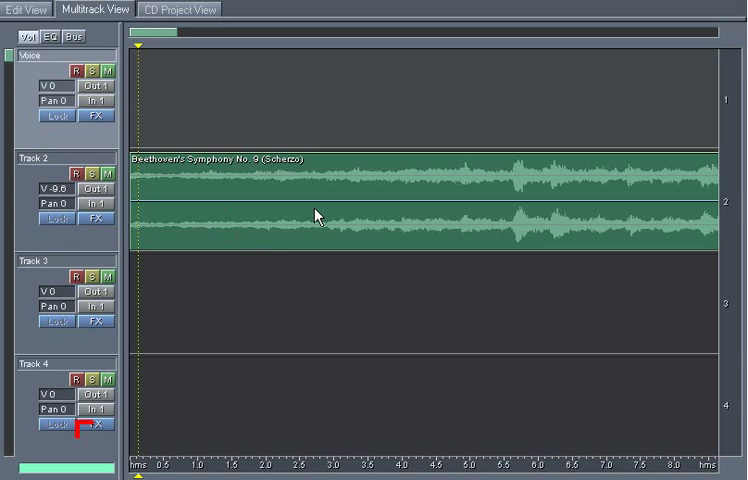
{"action": "mouse_move", "coordinate": [165, 132]}
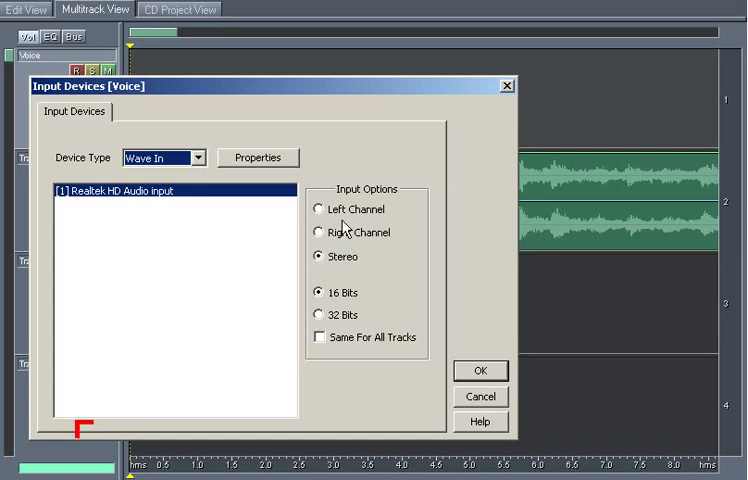
{"action": "mouse_move", "coordinate": [372, 262]}
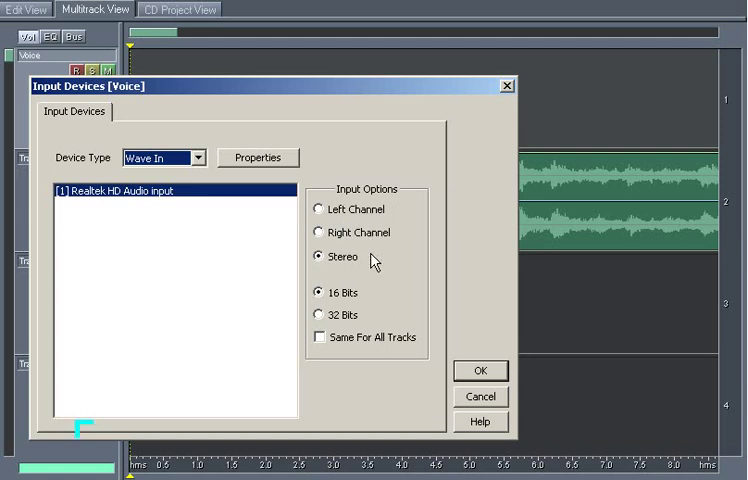
{"action": "mouse_move", "coordinate": [375, 242]}
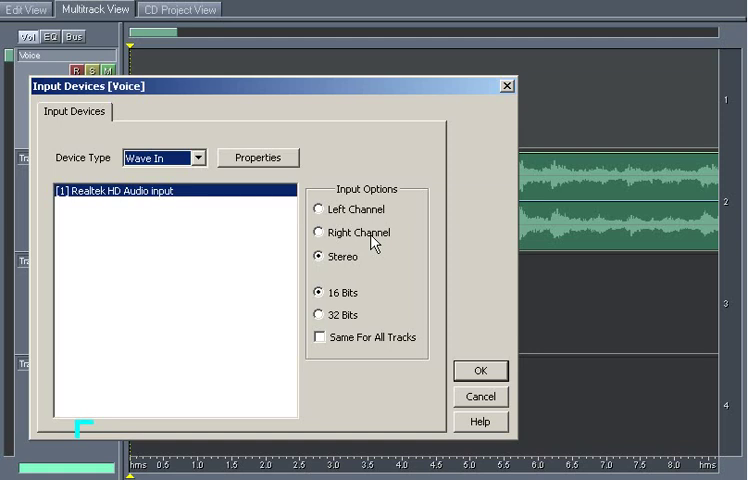
{"action": "mouse_move", "coordinate": [372, 155]}
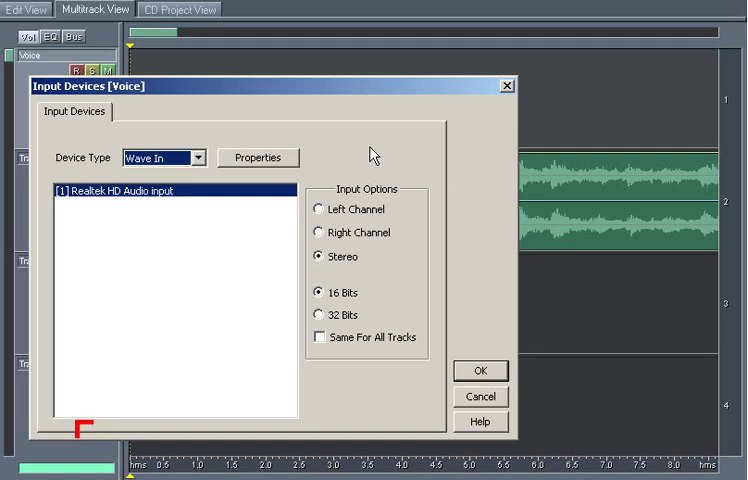
{"action": "mouse_move", "coordinate": [369, 172]}
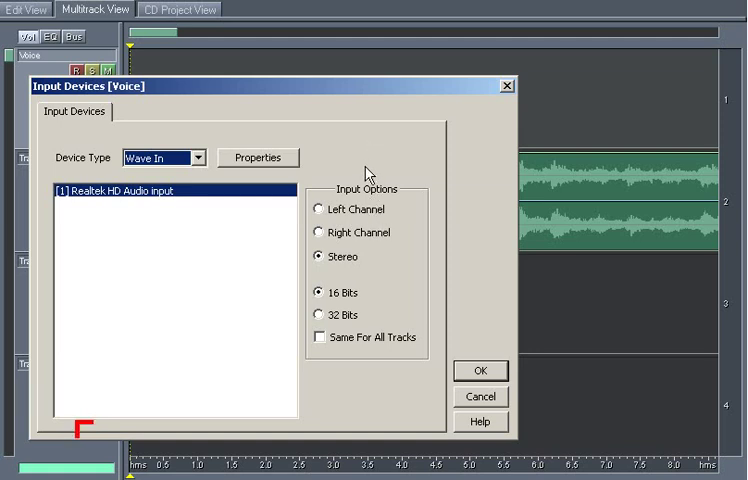
{"action": "mouse_move", "coordinate": [394, 313]}
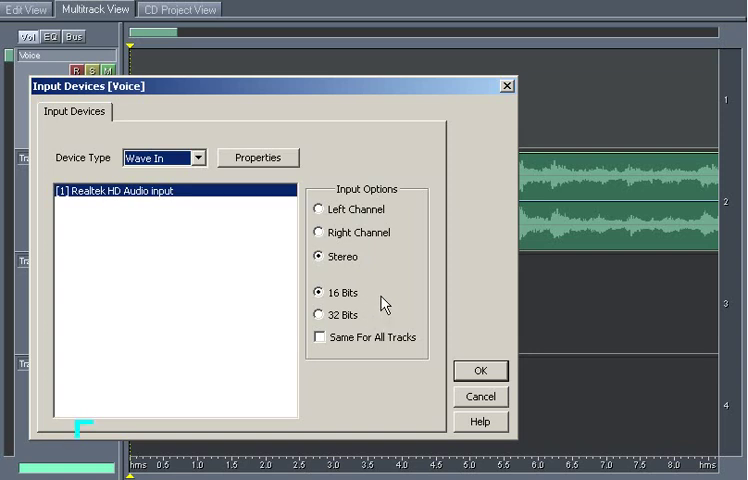
{"action": "mouse_move", "coordinate": [330, 248]}
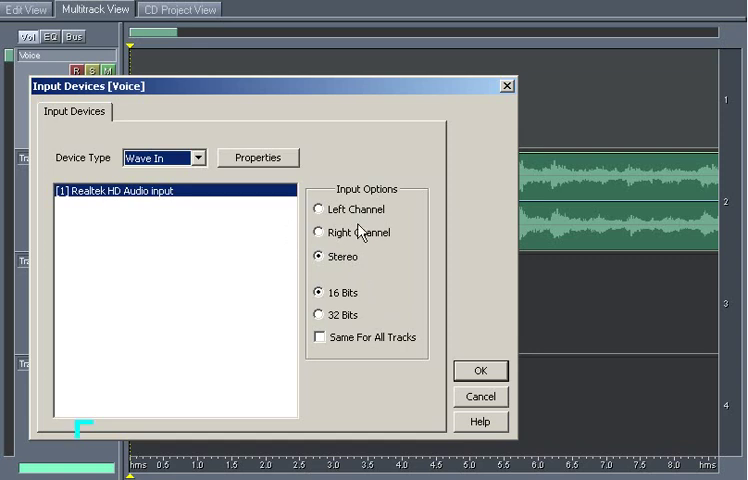
Set the Voice track's input to Left Channel only, showing In 1L.
{"action": "left_click", "coordinate": [319, 209]}
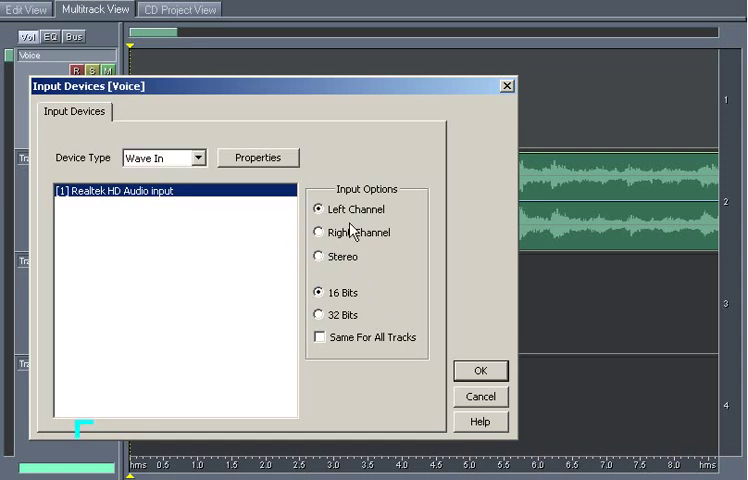
{"action": "left_click", "coordinate": [480, 370]}
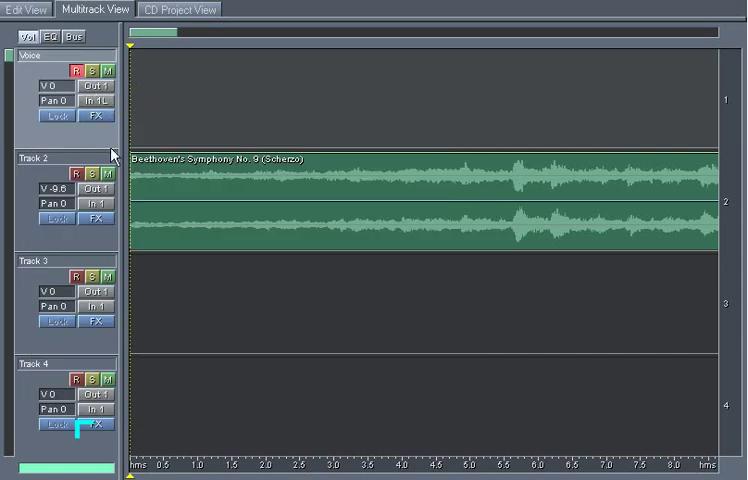
{"action": "mouse_move", "coordinate": [98, 138]}
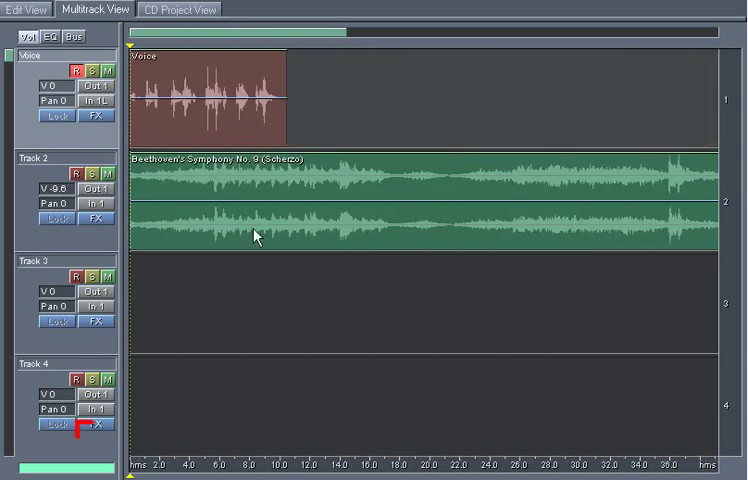
{"action": "mouse_move", "coordinate": [165, 128]}
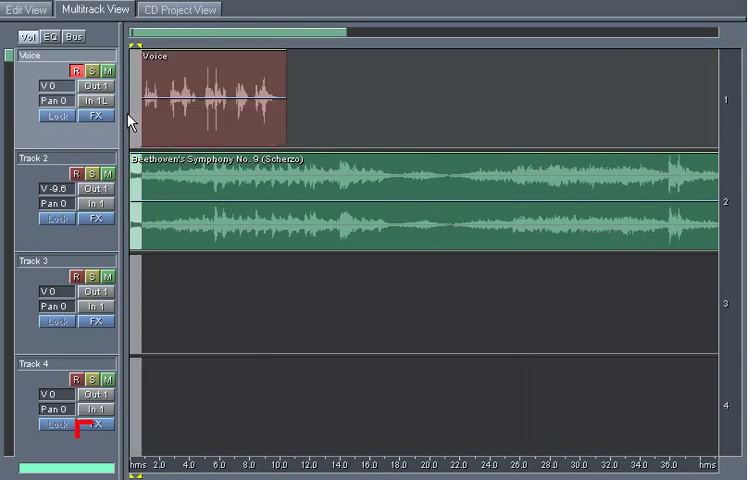
Select the newly recorded voice clip on the Voice track.
{"action": "left_click", "coordinate": [210, 100]}
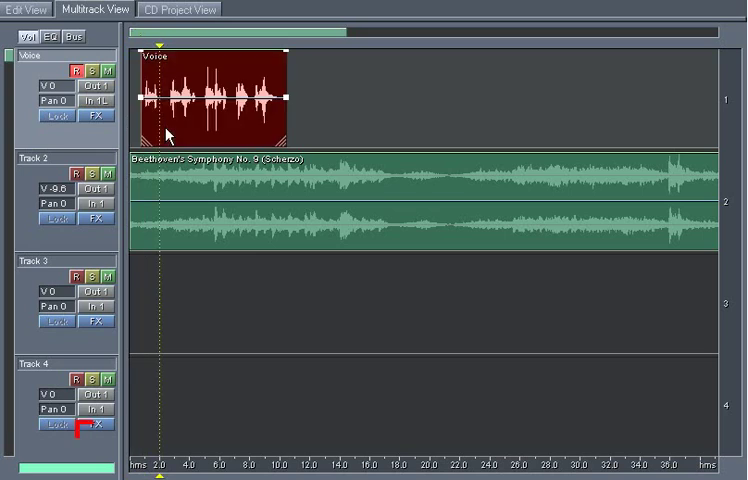
{"action": "mouse_move", "coordinate": [144, 118]}
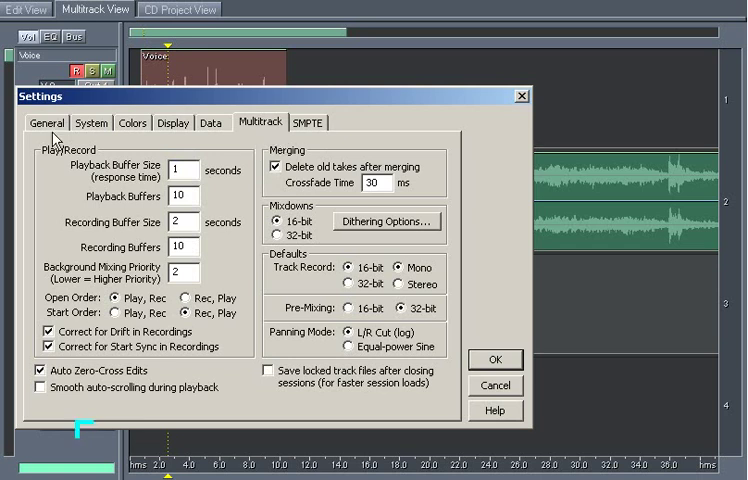
{"action": "left_click", "coordinate": [210, 123]}
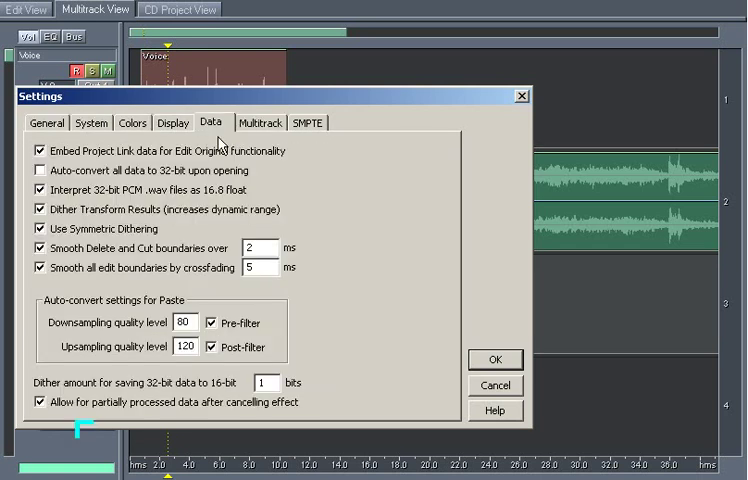
{"action": "left_click", "coordinate": [260, 122]}
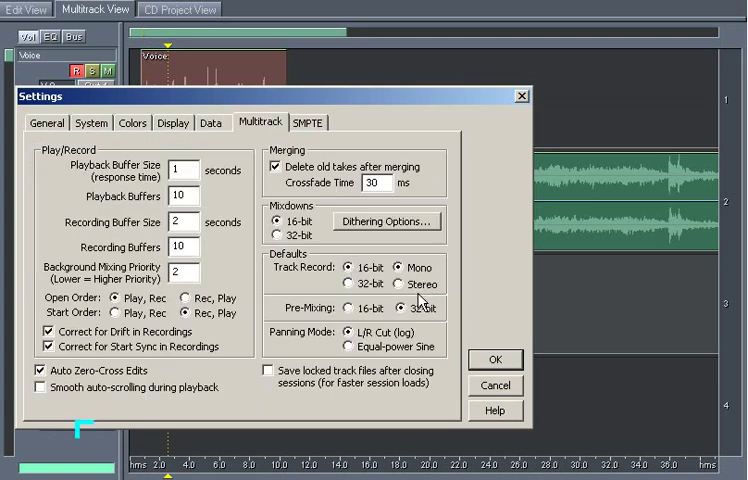
{"action": "left_click", "coordinate": [402, 284]}
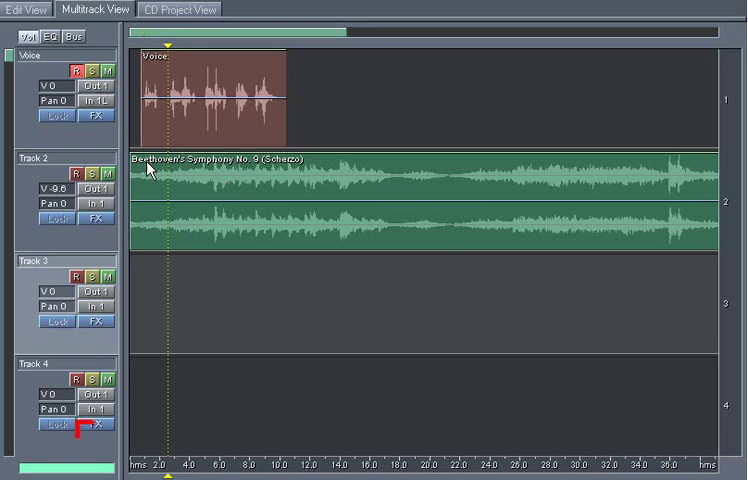
{"action": "left_click", "coordinate": [98, 177]}
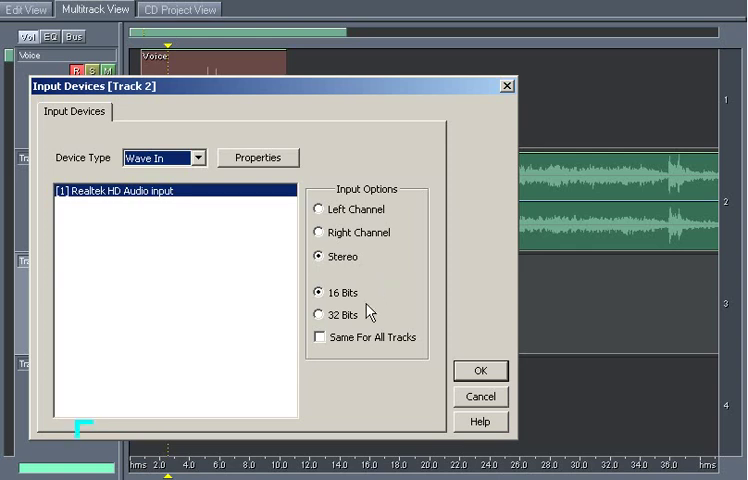
{"action": "mouse_move", "coordinate": [468, 421]}
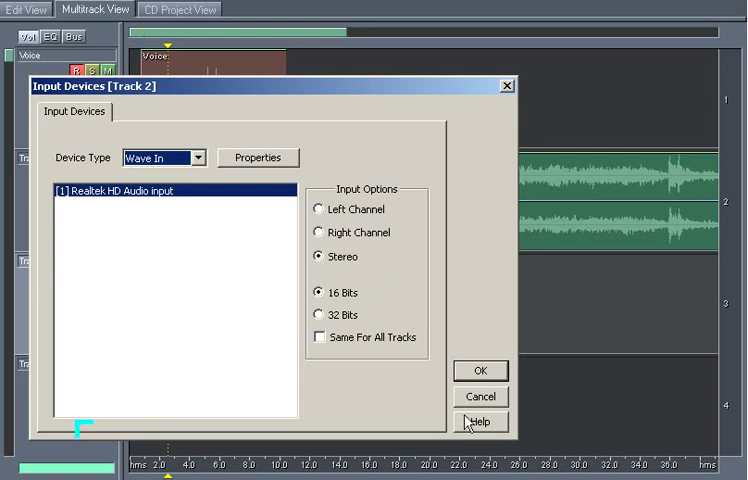
{"action": "mouse_move", "coordinate": [481, 419]}
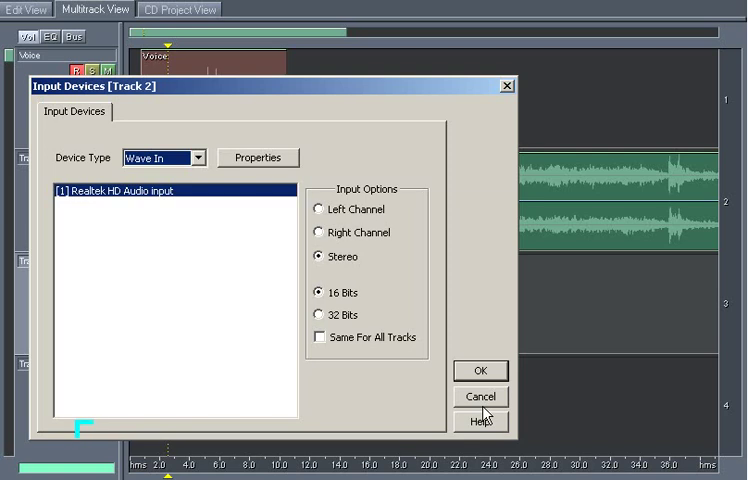
{"action": "mouse_move", "coordinate": [510, 396]}
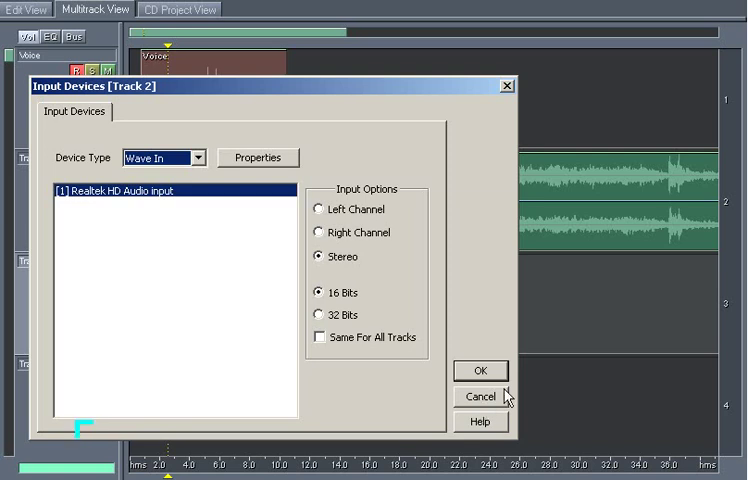
{"action": "mouse_move", "coordinate": [372, 228]}
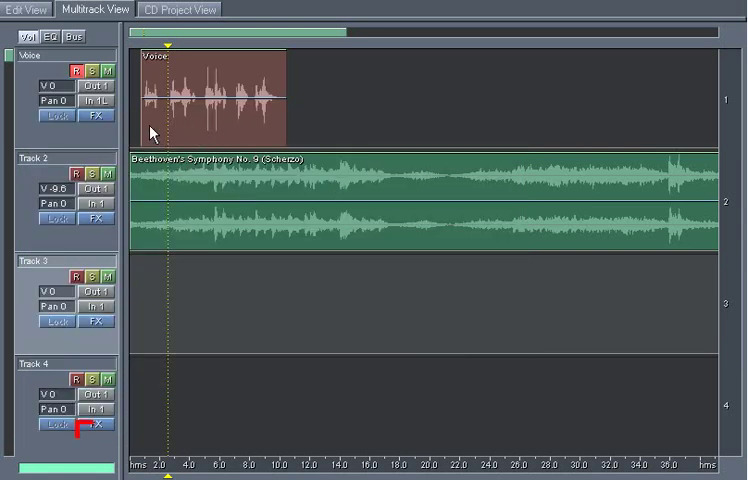
Delete the original voice clip and the stereo Voice (2) take from the Voice track.
{"action": "left_click", "coordinate": [97, 99]}
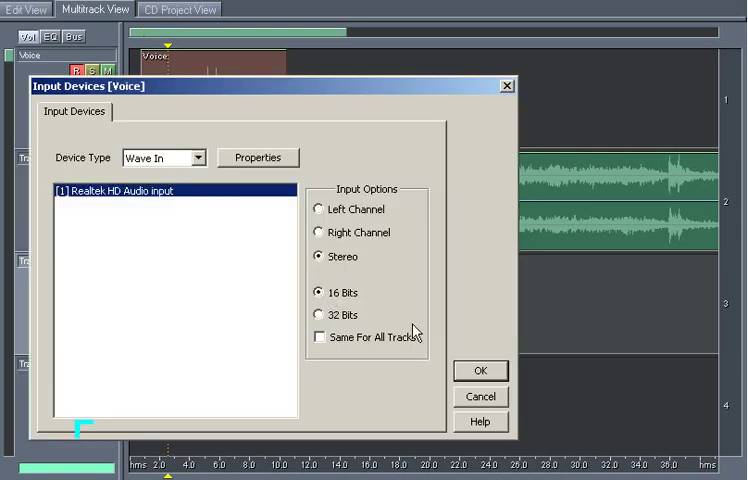
{"action": "left_click", "coordinate": [480, 370]}
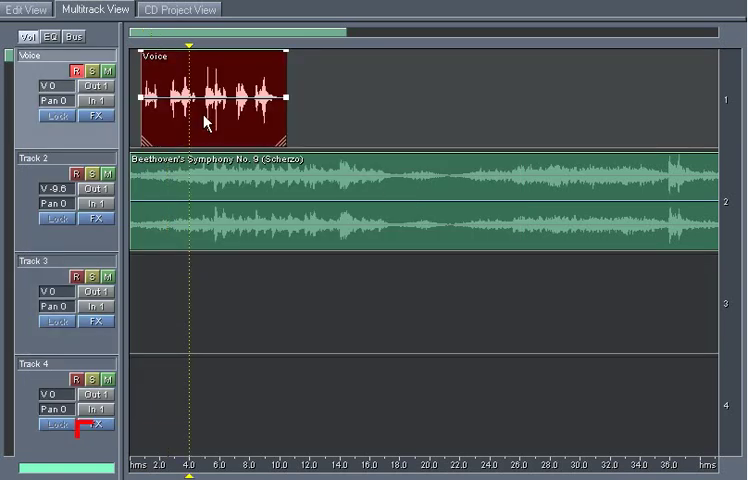
{"action": "key", "text": "Delete"}
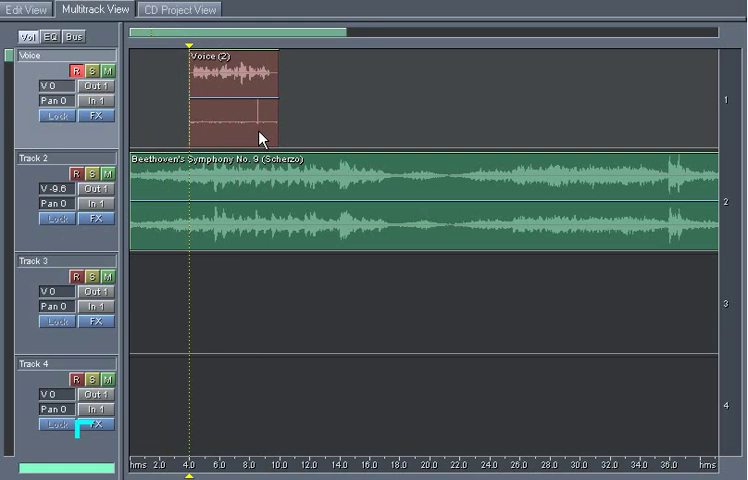
{"action": "mouse_move", "coordinate": [224, 137]}
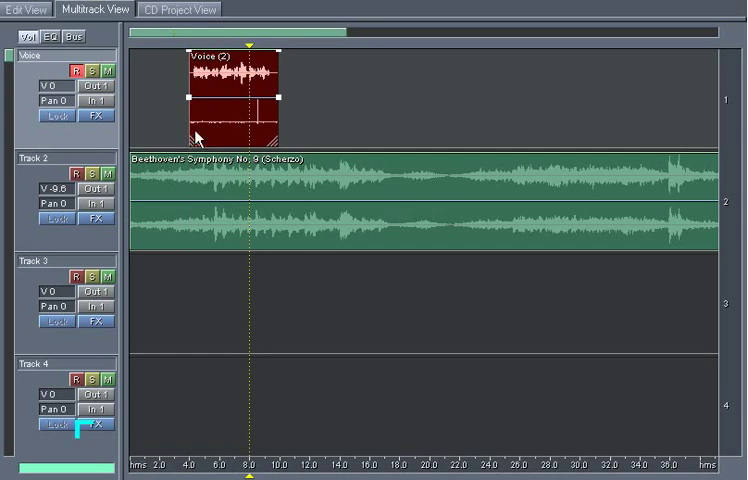
{"action": "key", "text": "Delete"}
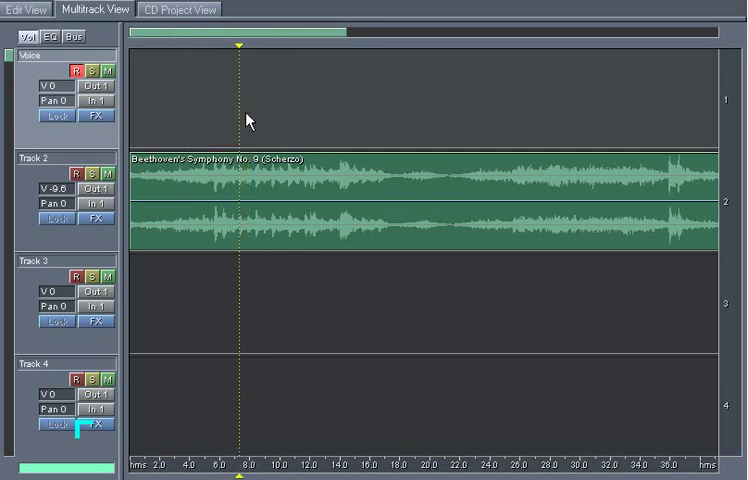
Set the Voice track's input back to Left Channel only, ready for the mono Voice (3) take.
{"action": "left_click", "coordinate": [101, 100]}
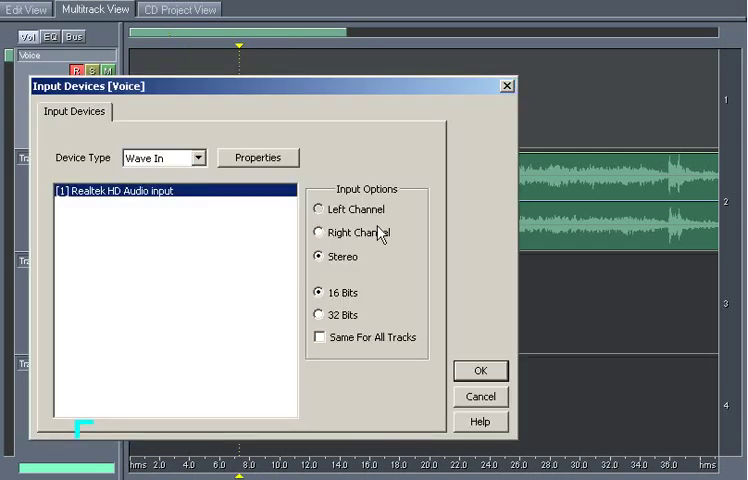
{"action": "left_click", "coordinate": [320, 209]}
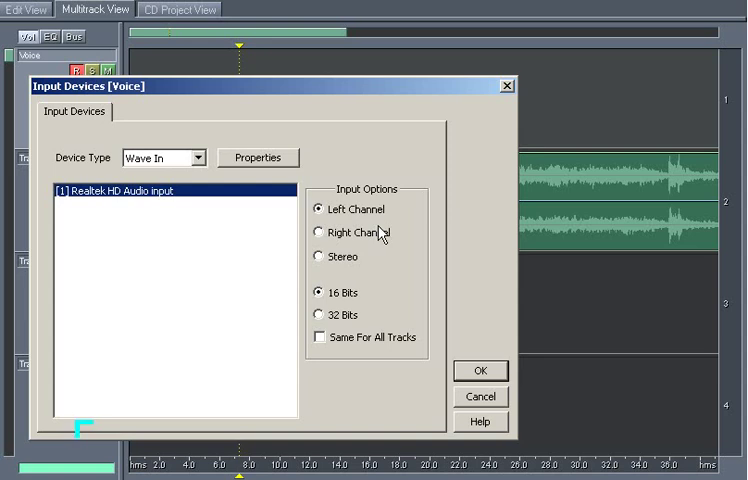
{"action": "left_click", "coordinate": [319, 232]}
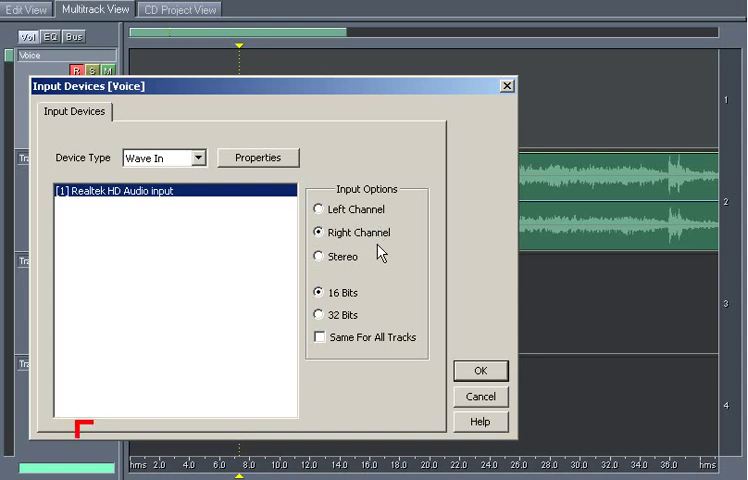
{"action": "left_click", "coordinate": [319, 210]}
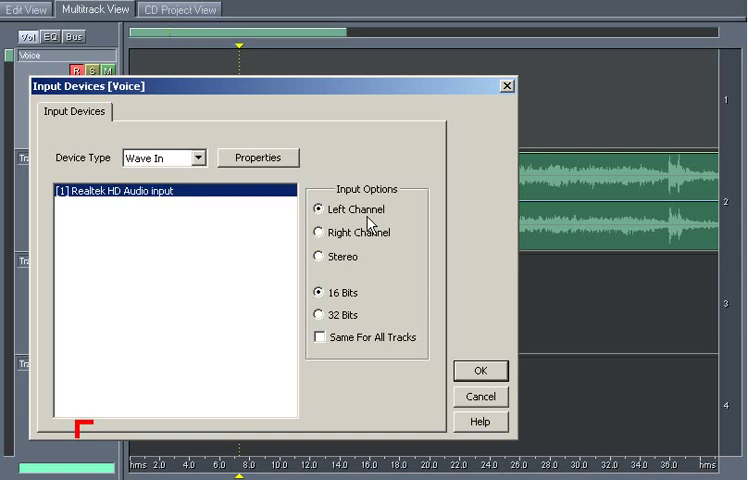
{"action": "left_click", "coordinate": [480, 370]}
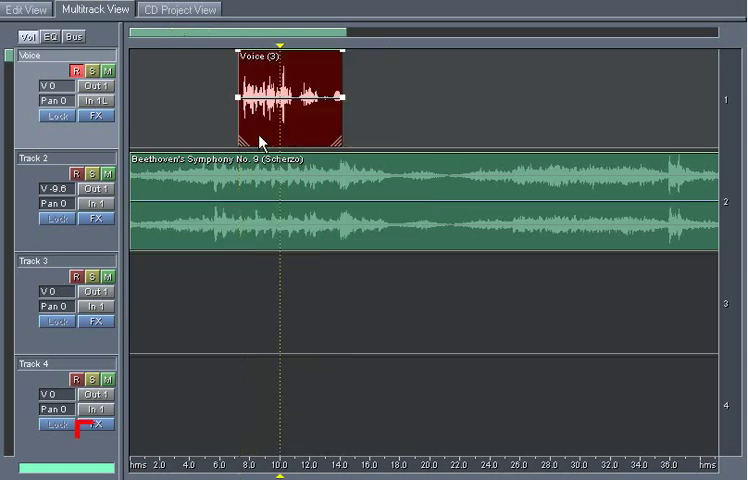
{"action": "mouse_move", "coordinate": [251, 183]}
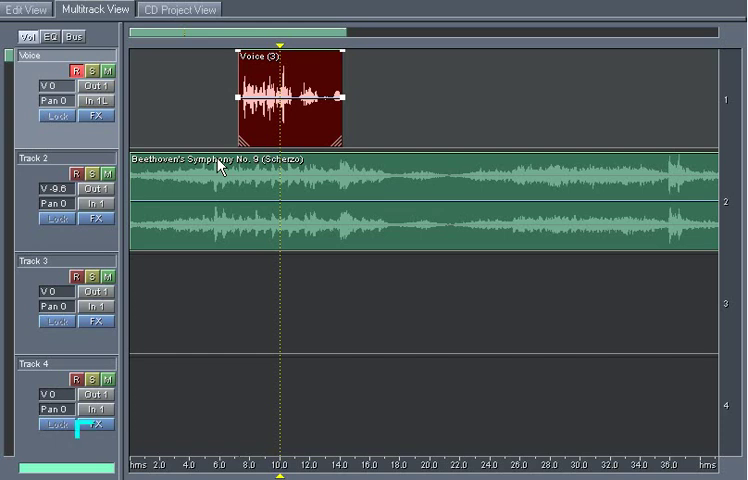
{"action": "mouse_move", "coordinate": [245, 198]}
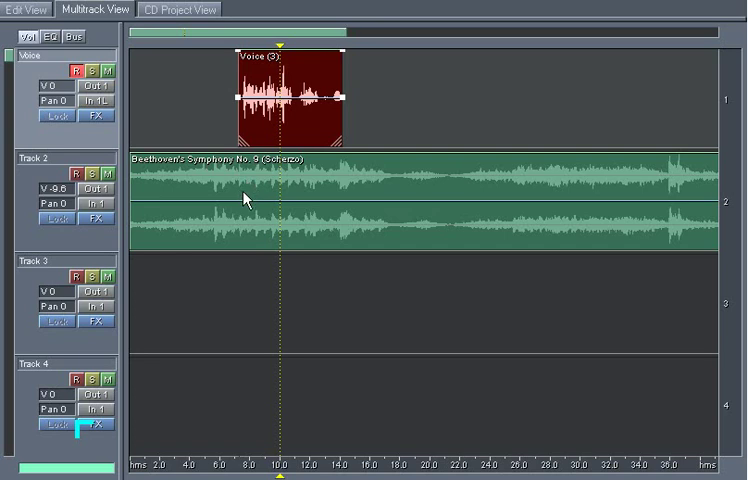